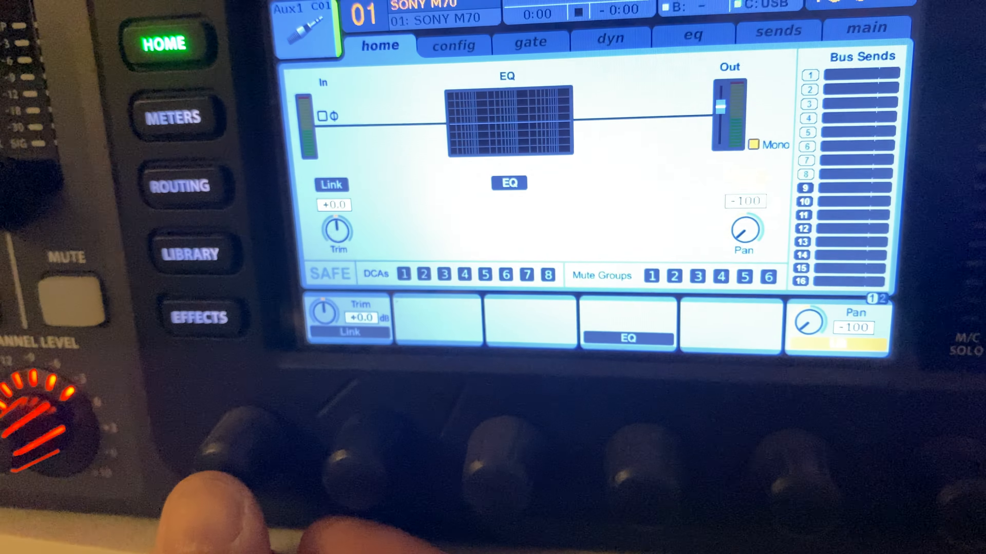
- Request linking Aux 1 with Aux 2 via the Link encoder, raising the confirmation prompt
{"action": "left_click", "coordinate": [331, 185]}
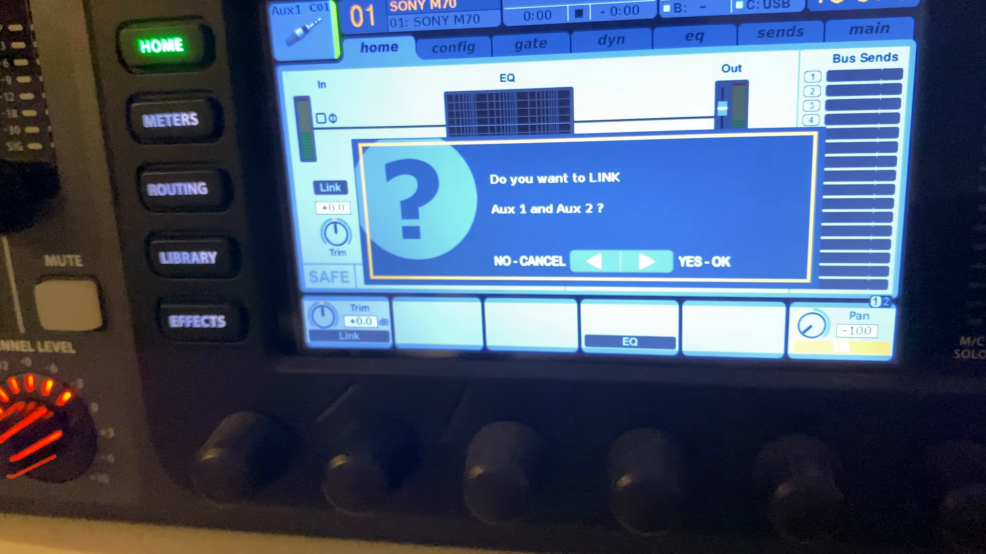